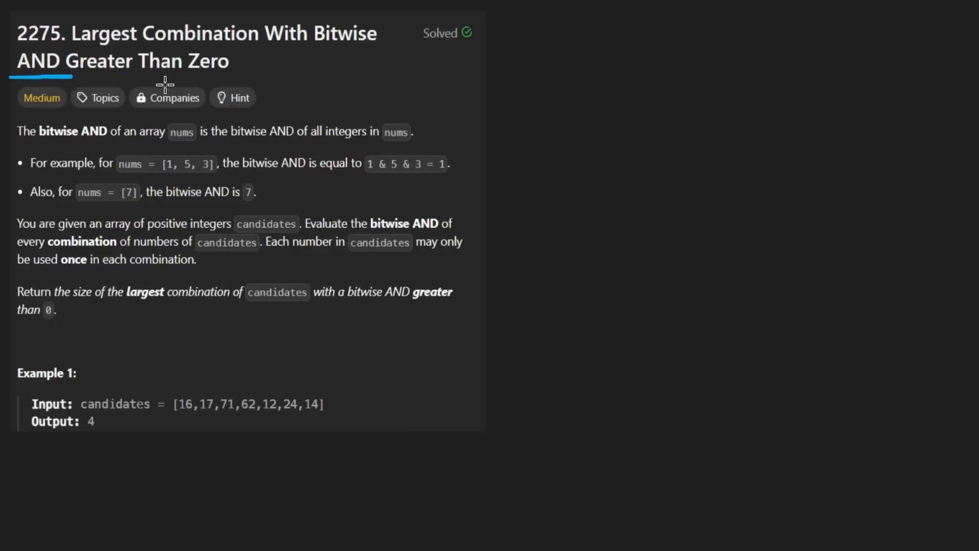
pyautogui.moveTo(372, 27)
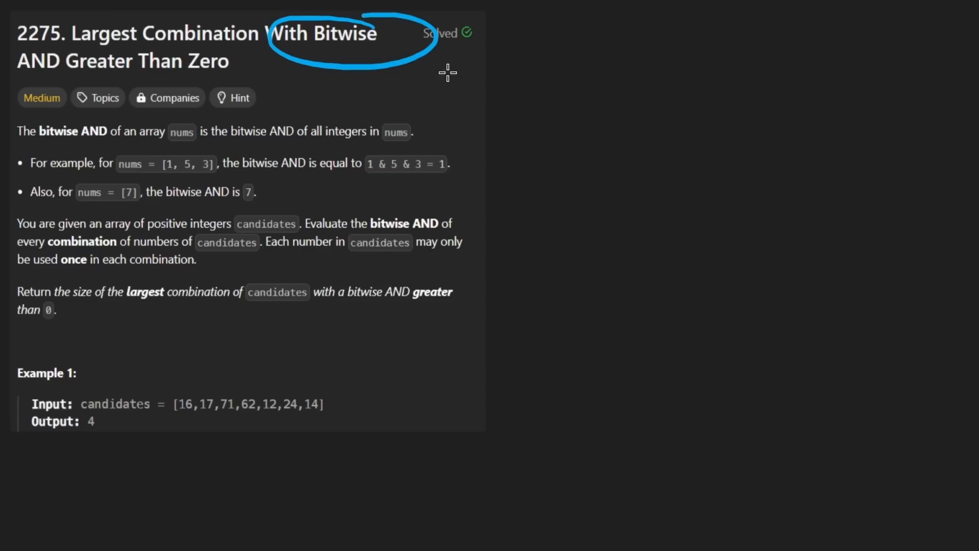
pyautogui.moveTo(492, 77)
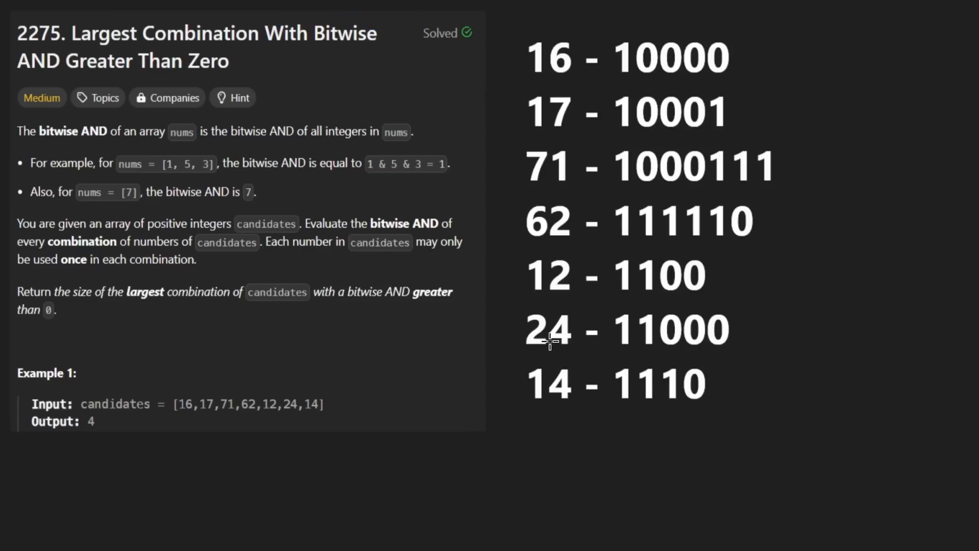
pyautogui.moveTo(323, 388)
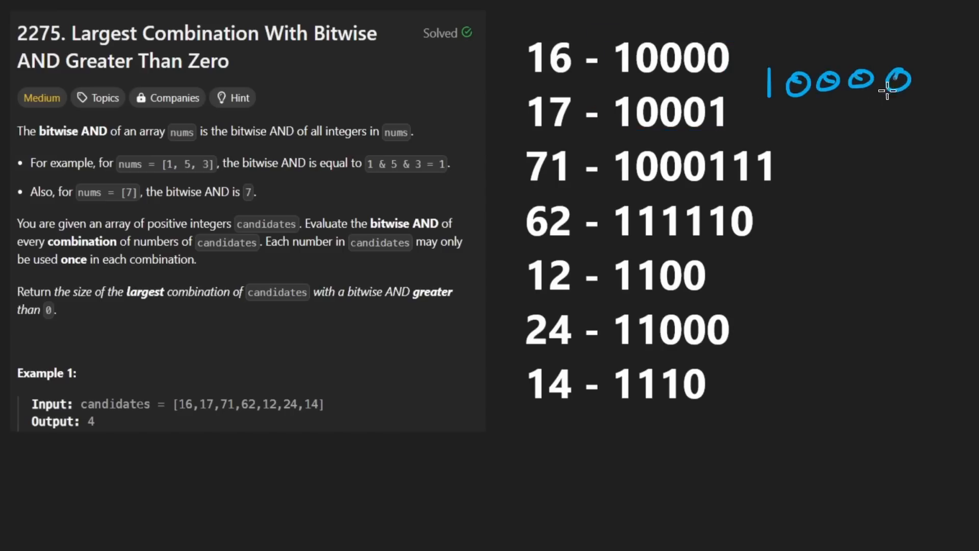
# Step: Circle the 16 and 17 rows together with their leading binary digits
pyautogui.moveTo(631, 38); pyautogui.dragTo(630, 137)
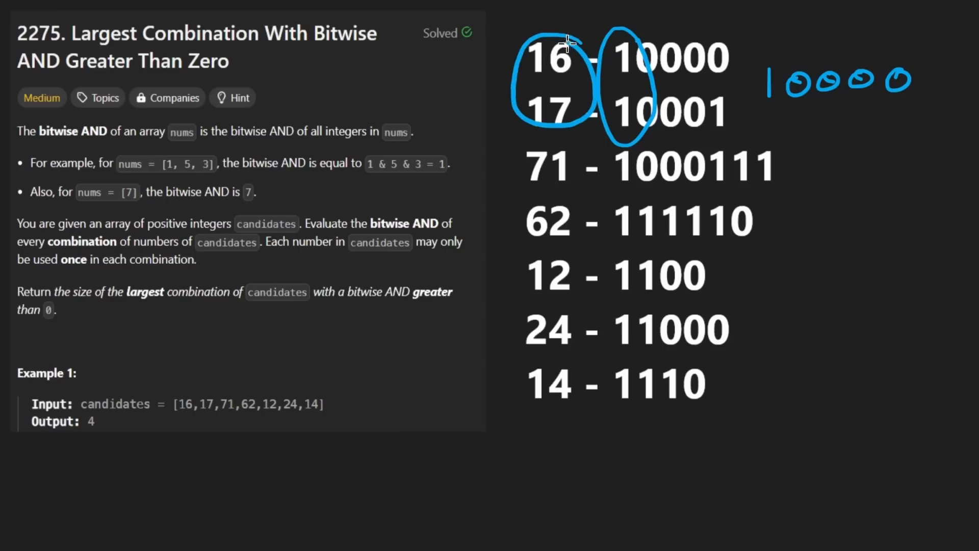
pyautogui.moveTo(527, 206)
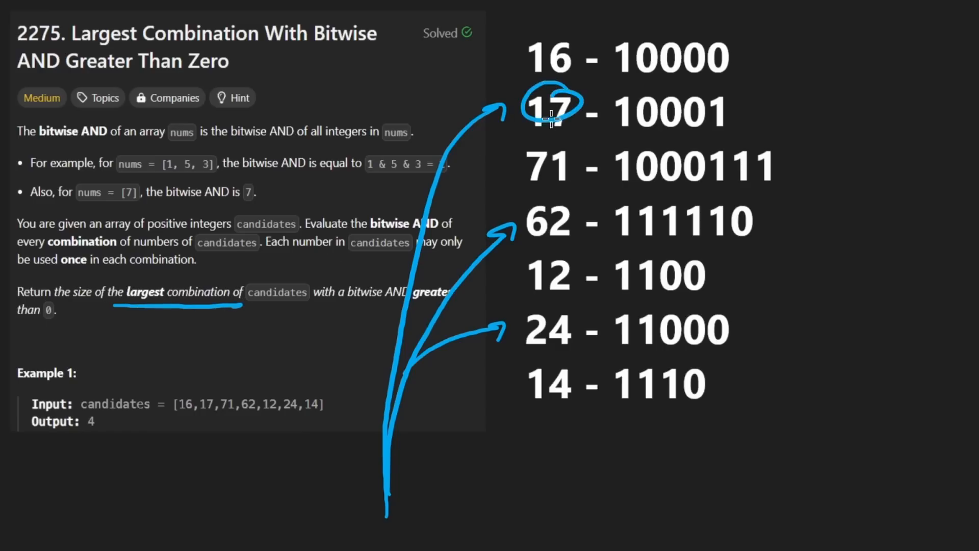
pyautogui.moveTo(94, 306)
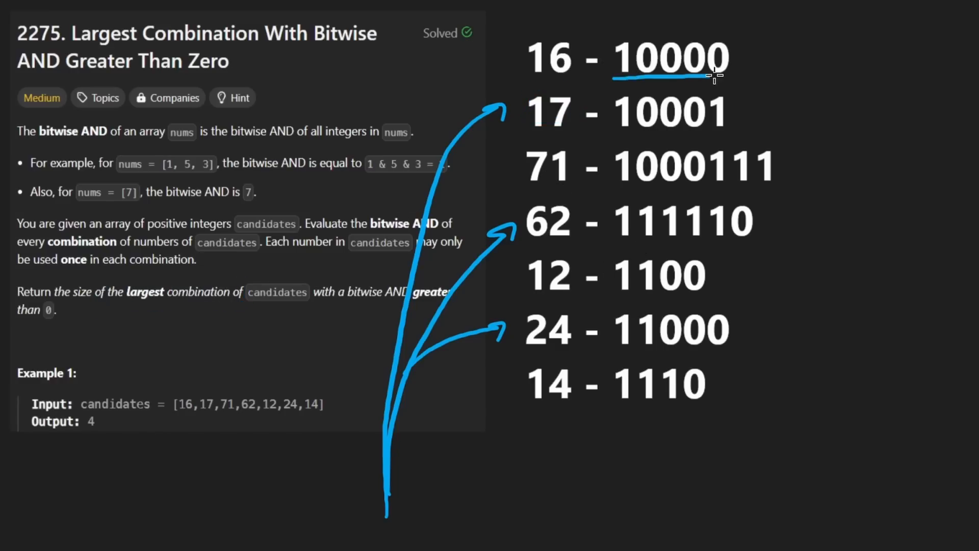
pyautogui.moveTo(733, 77)
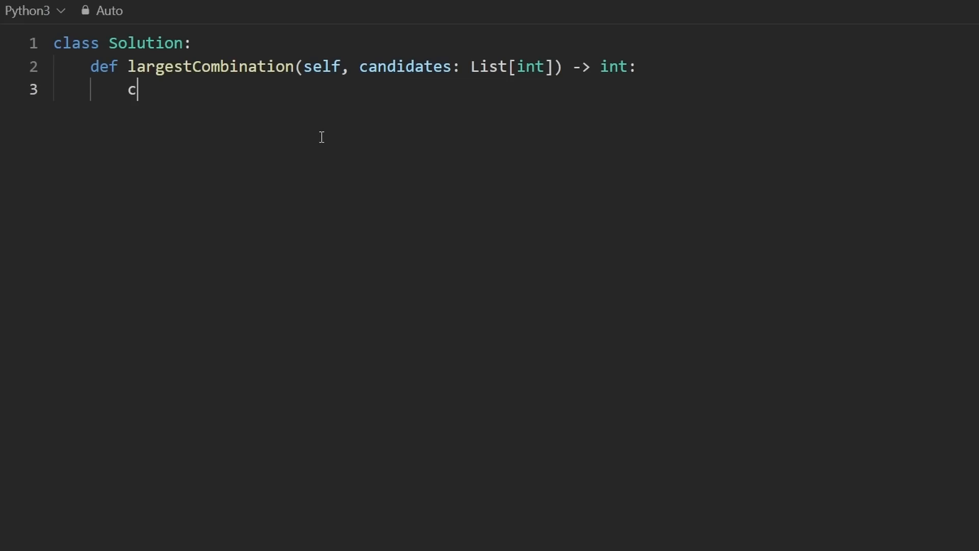
# Step: Initialize count = [0] * 32 with a blank line after it
pyautogui.write('ount = []')
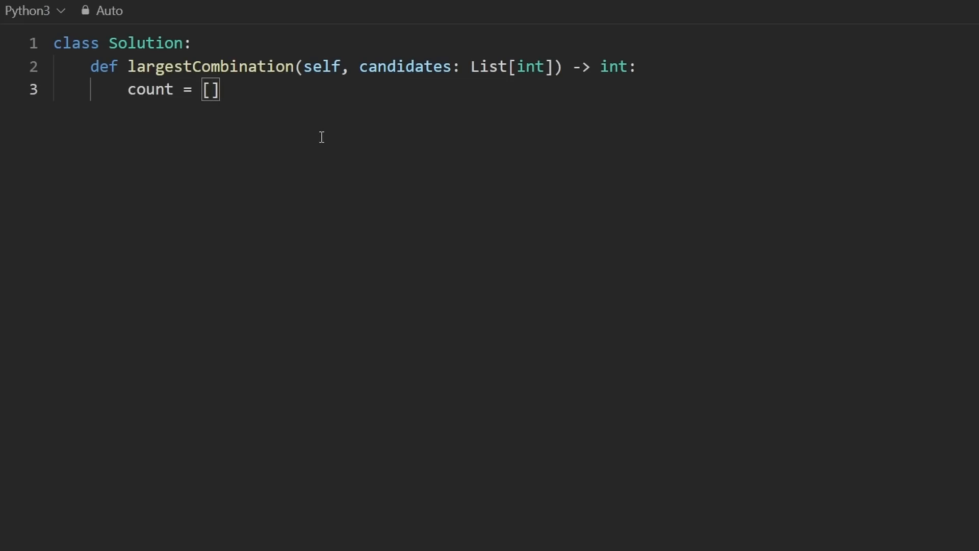
pyautogui.write('0] * 32')
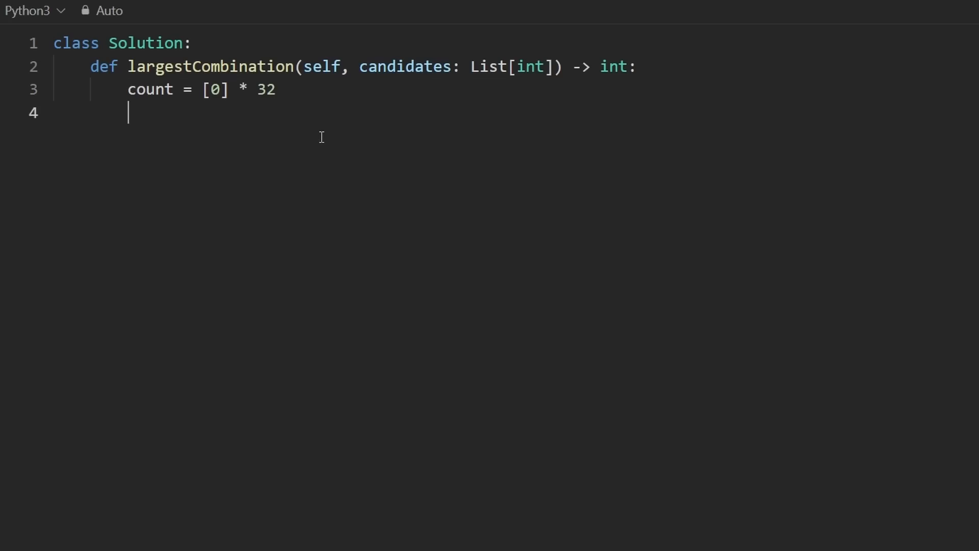
pyautogui.press('Enter')
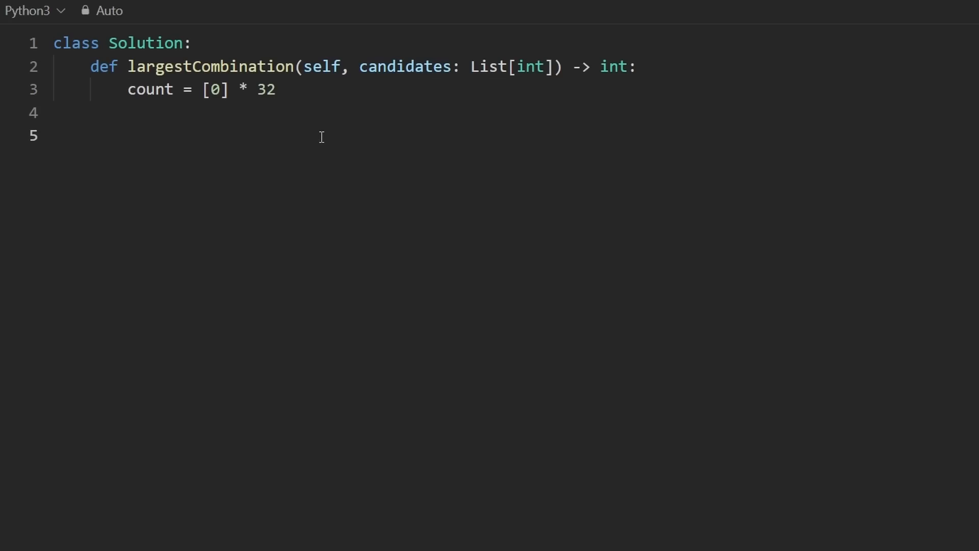
# Step: Write the for n in candidates loop with an inner while n > 0 loop
pyautogui.write('fpr')
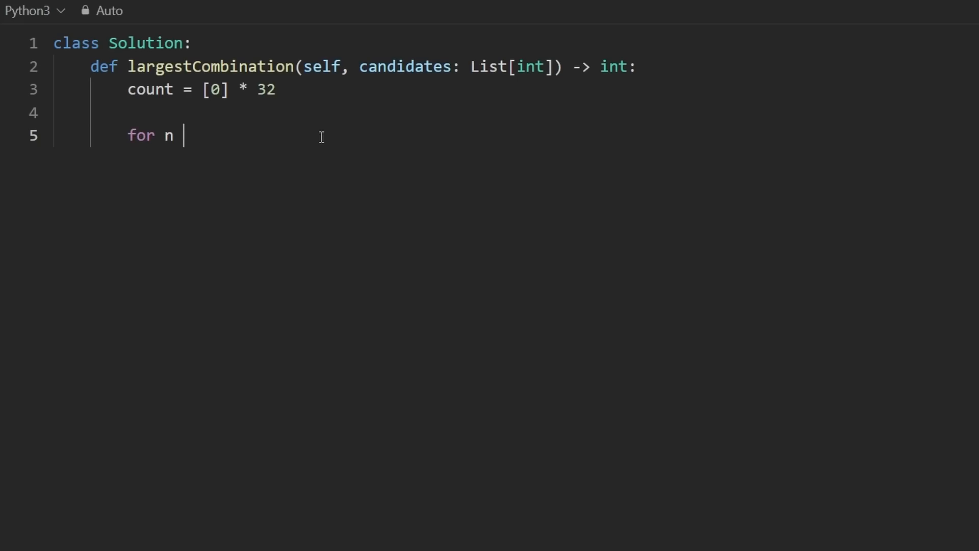
pyautogui.write('in candidates:')
pyautogui.write('while')
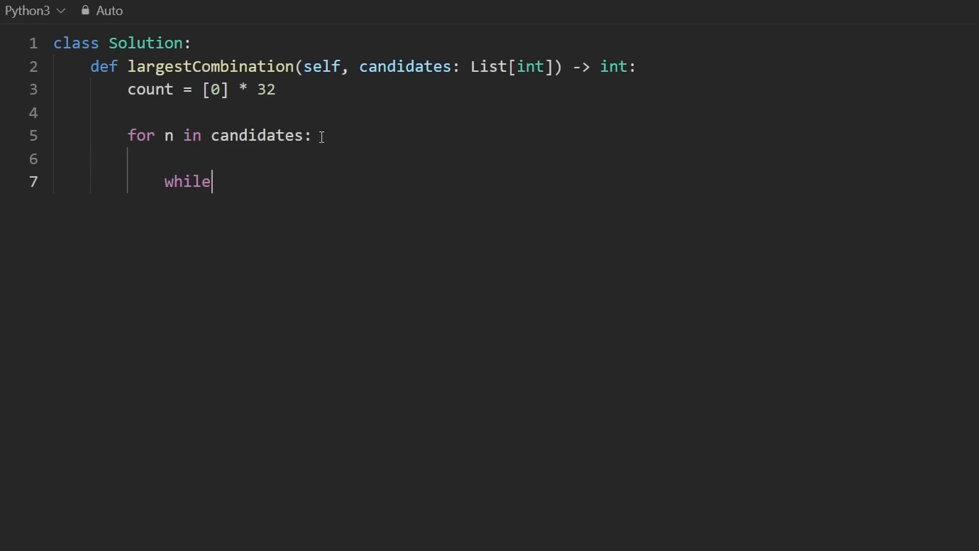
pyautogui.write('n >')
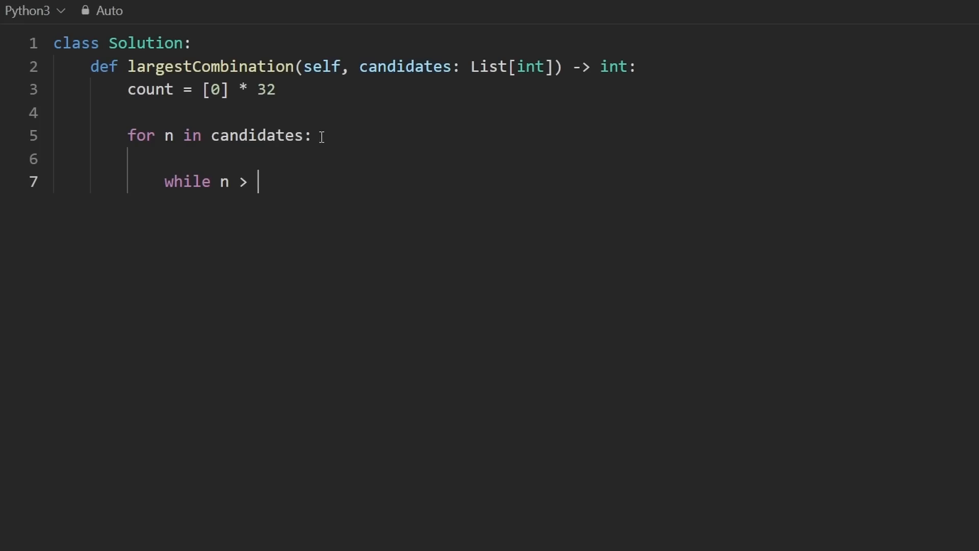
pyautogui.write('0:')
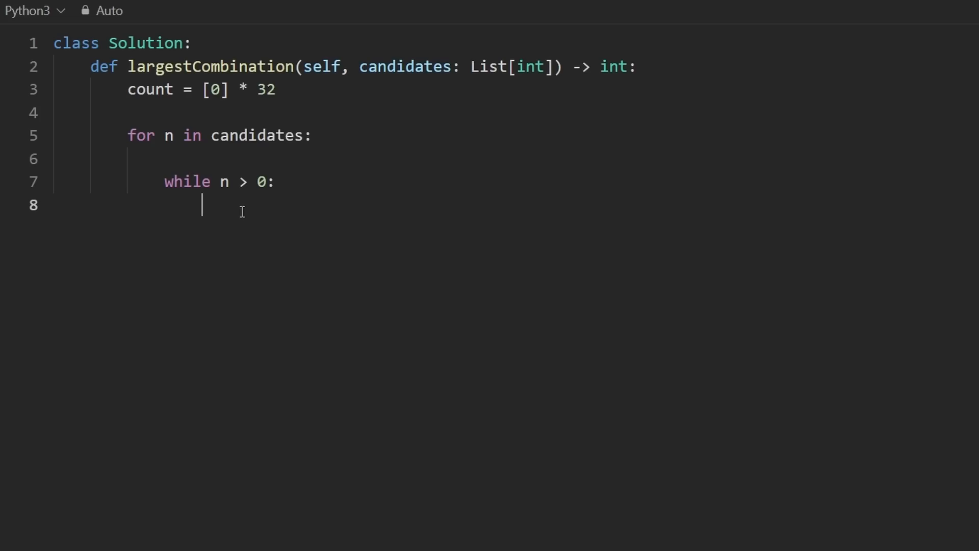
# Step: Inside the while loop, write count[i] += 1 & n
pyautogui.write('1 &')
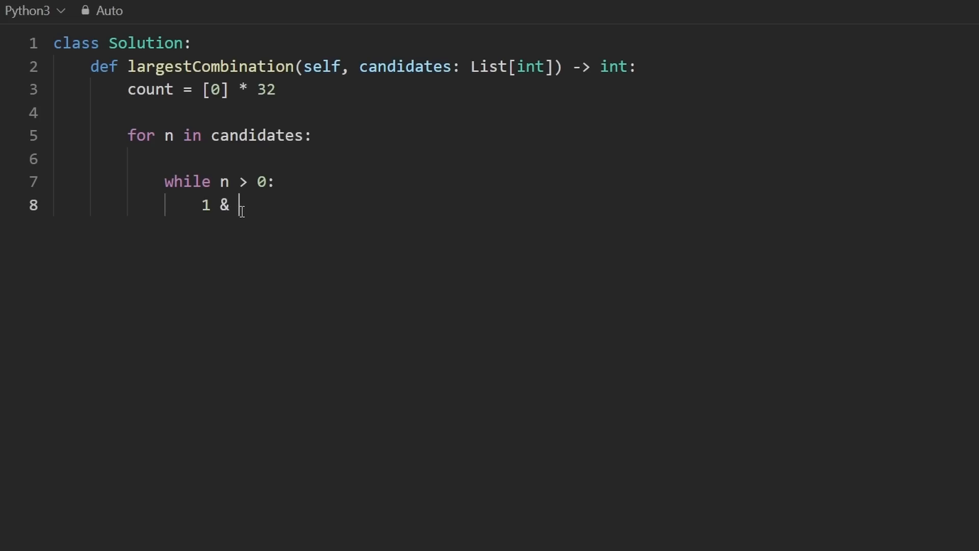
pyautogui.write('n')
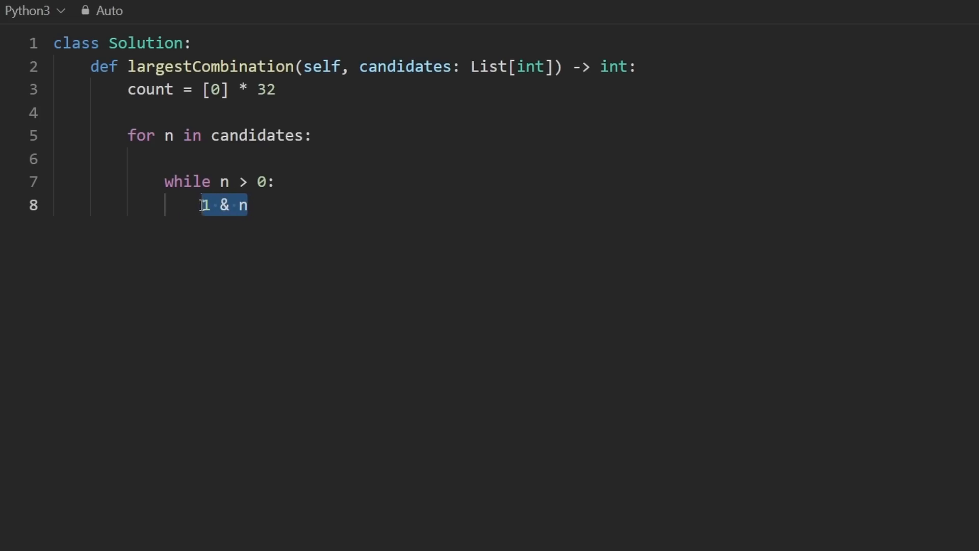
pyautogui.write('coun')
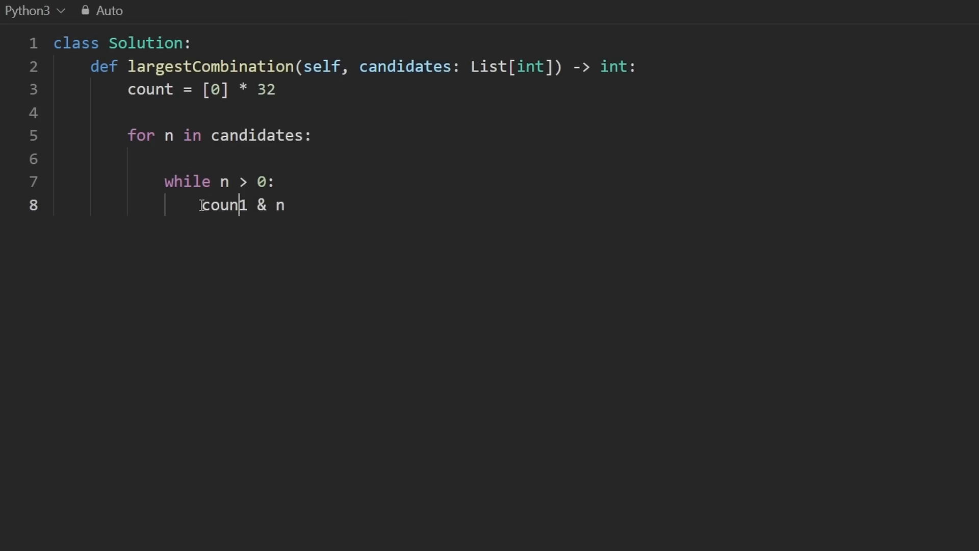
pyautogui.write('[i] +=')
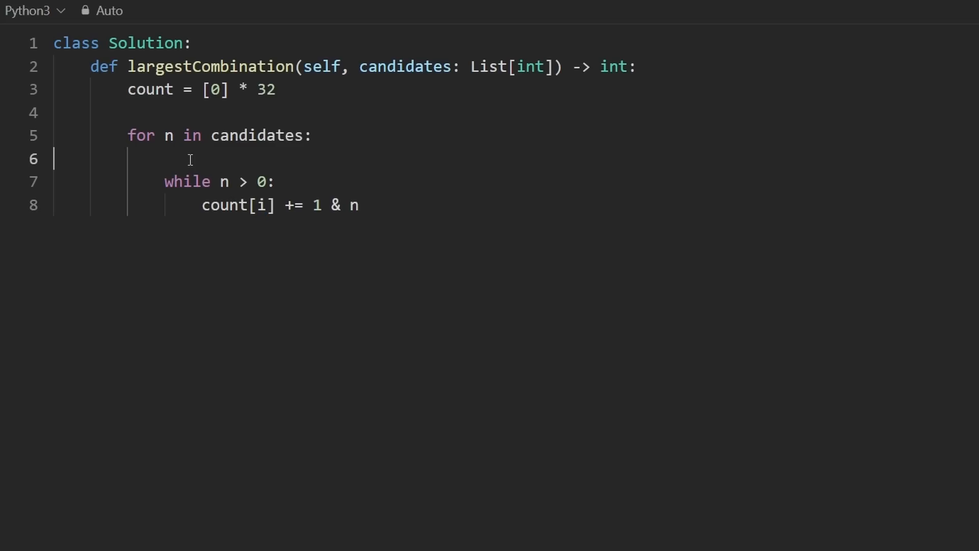
# Step: Reset i = 0 for each candidate and increment i with i += 1 inside the loop
pyautogui.click(163, 159)
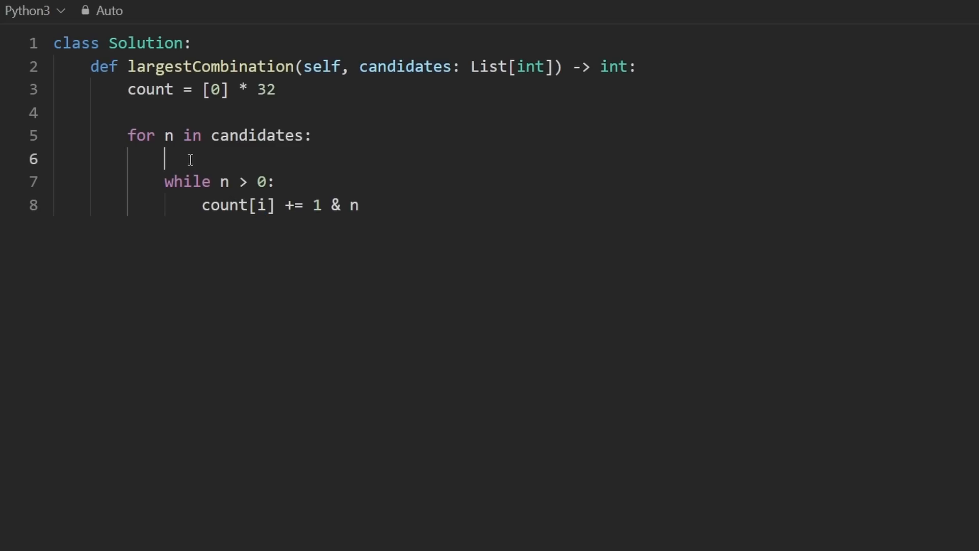
pyautogui.write('i = 0')
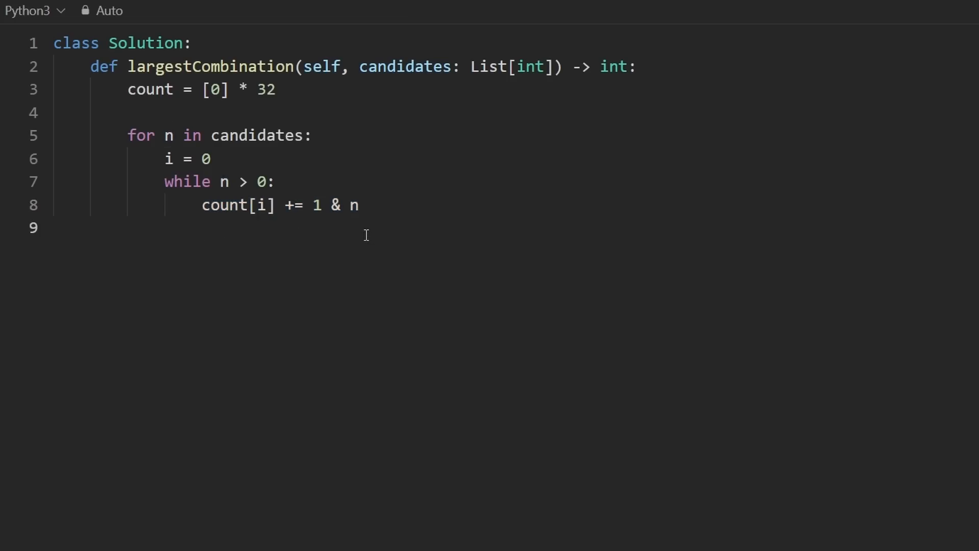
pyautogui.write('i += 1')
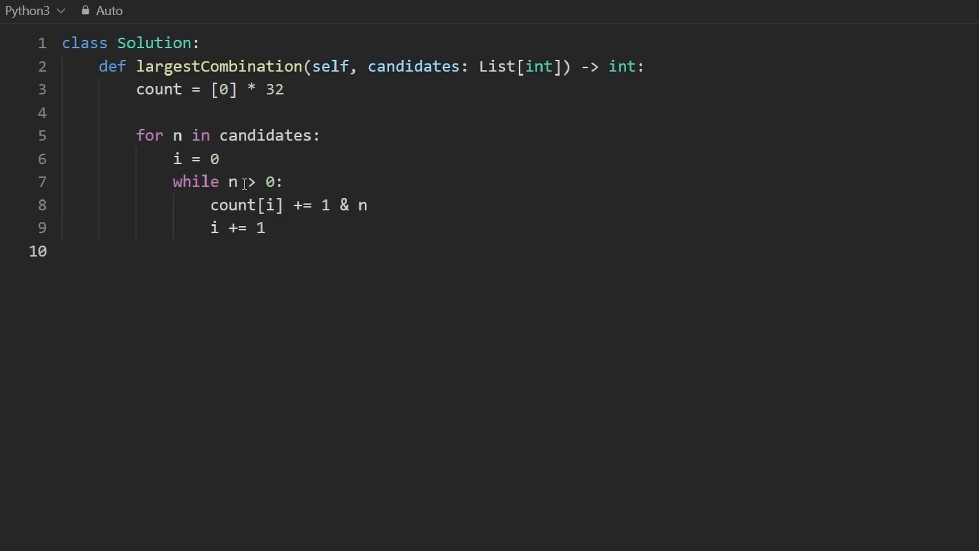
# Step: Shift n right with n = n >> 1 each iteration and start the return statement
pyautogui.doubleClick(233, 182)
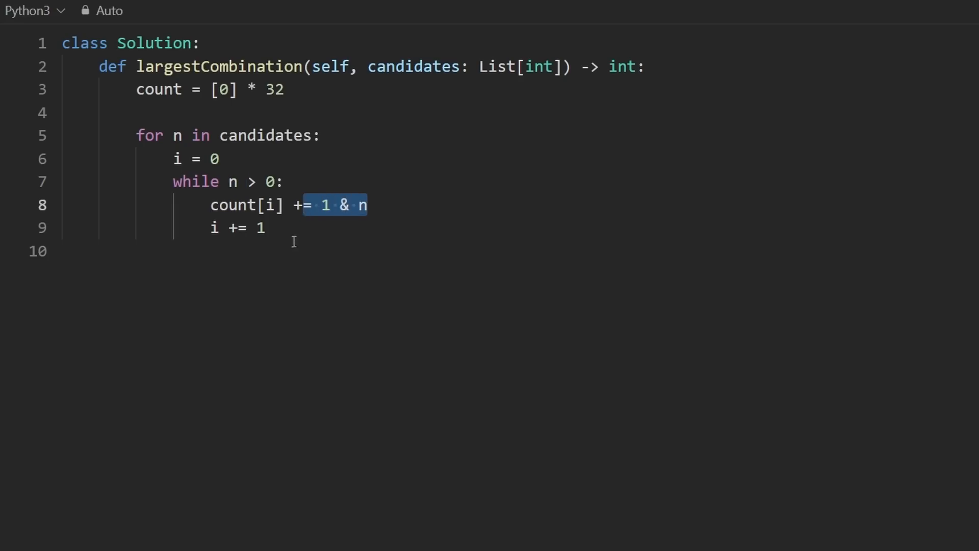
pyautogui.write('n')
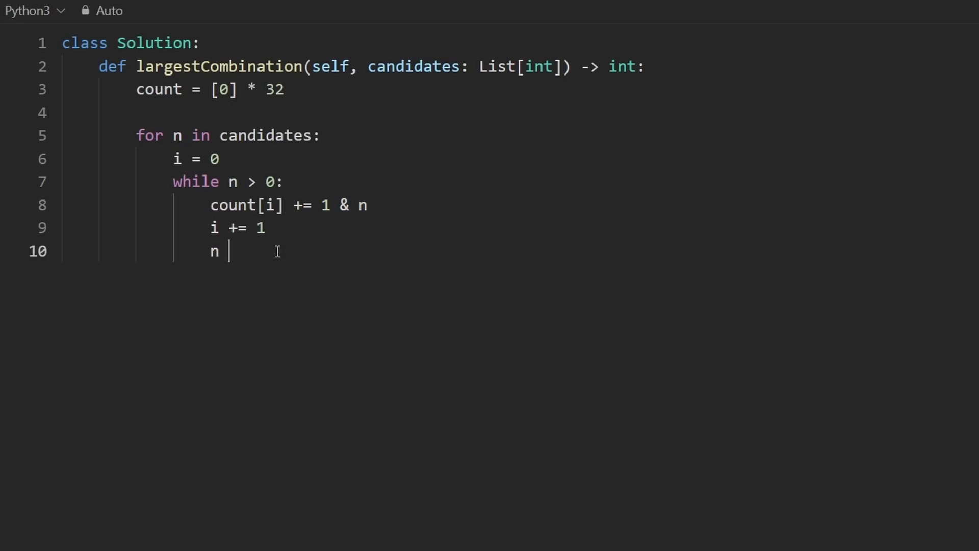
pyautogui.write('= n >> 1')
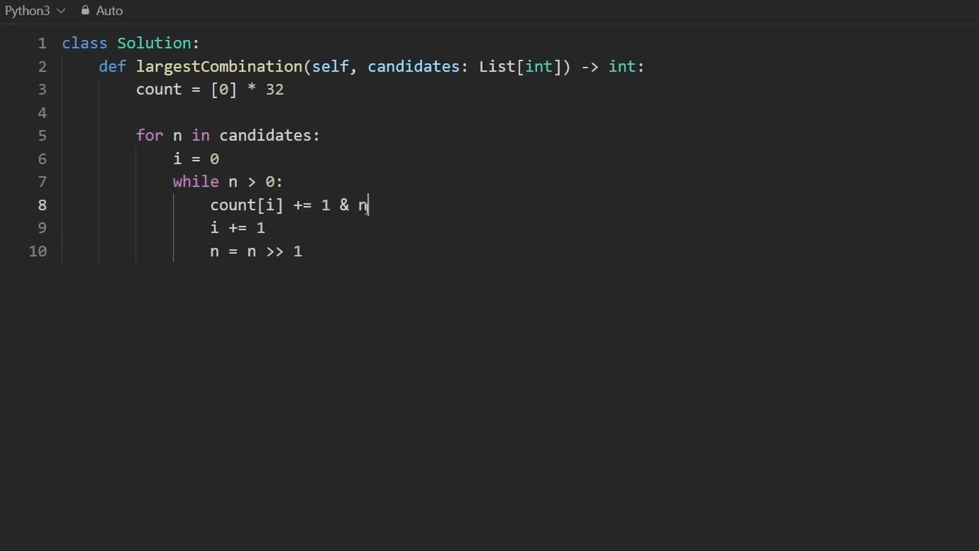
pyautogui.doubleClick(261, 205)
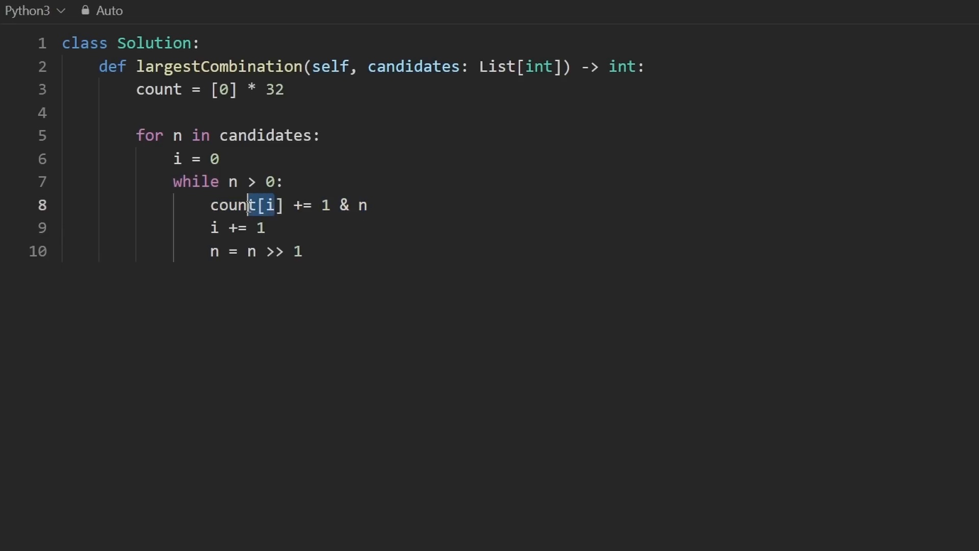
pyautogui.write('return')
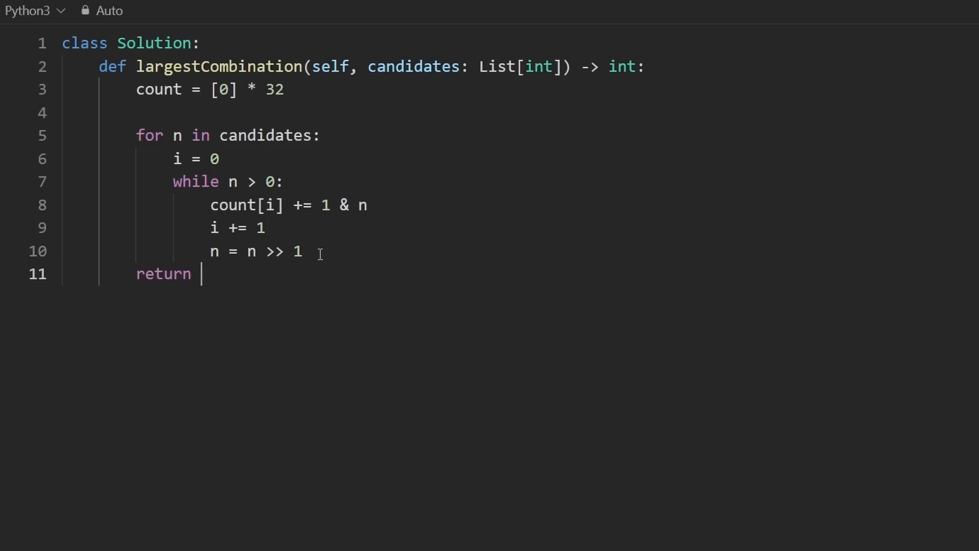
# Step: Return max(count) as the function result
pyautogui.write('max(count)')
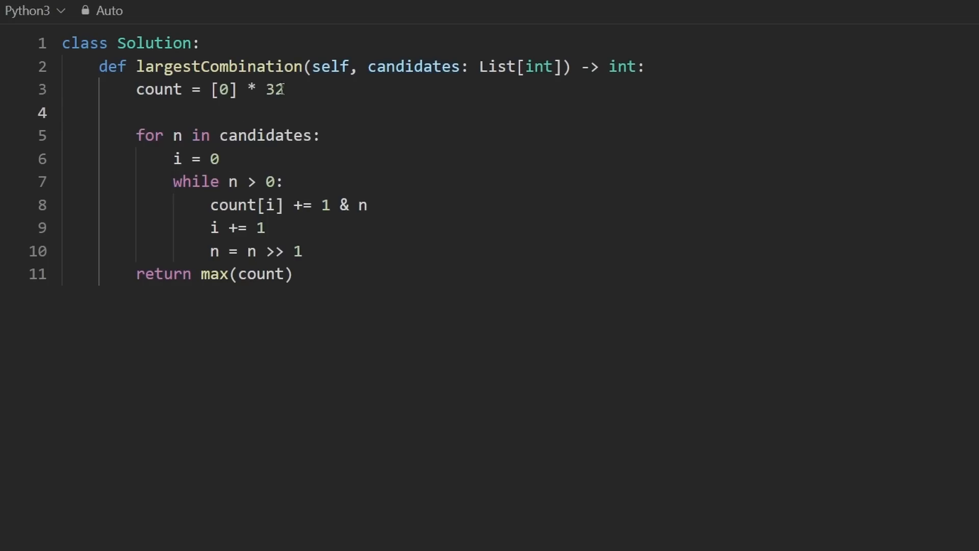
pyautogui.tripleClick(188, 89)
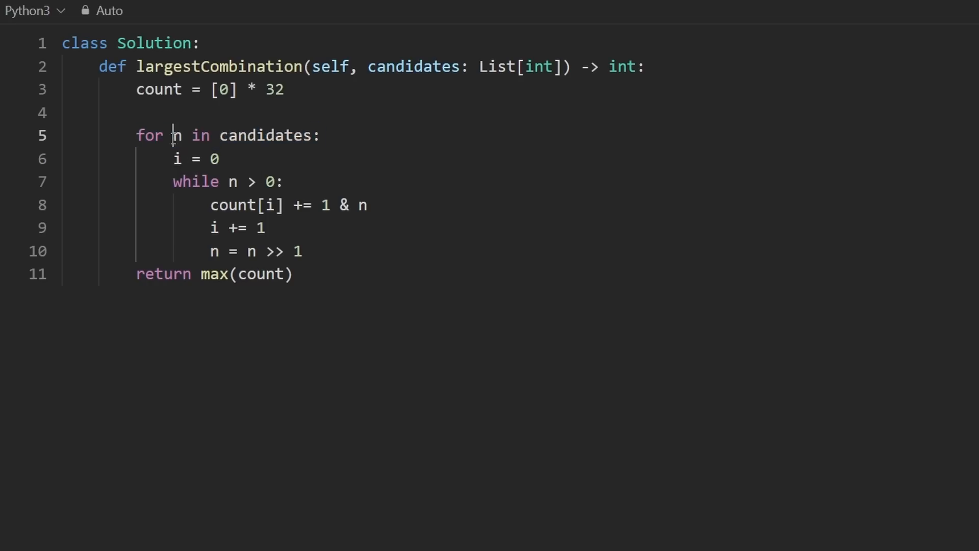
pyautogui.doubleClick(177, 136)
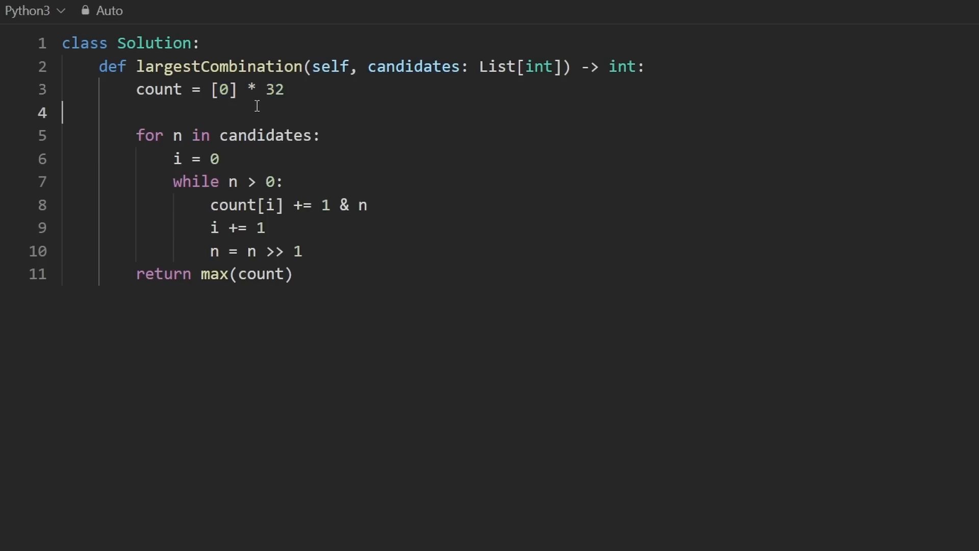
# Step: Jot example binaries 01101011 and 11011101, then delete them with the count setup line
pyautogui.write('01')
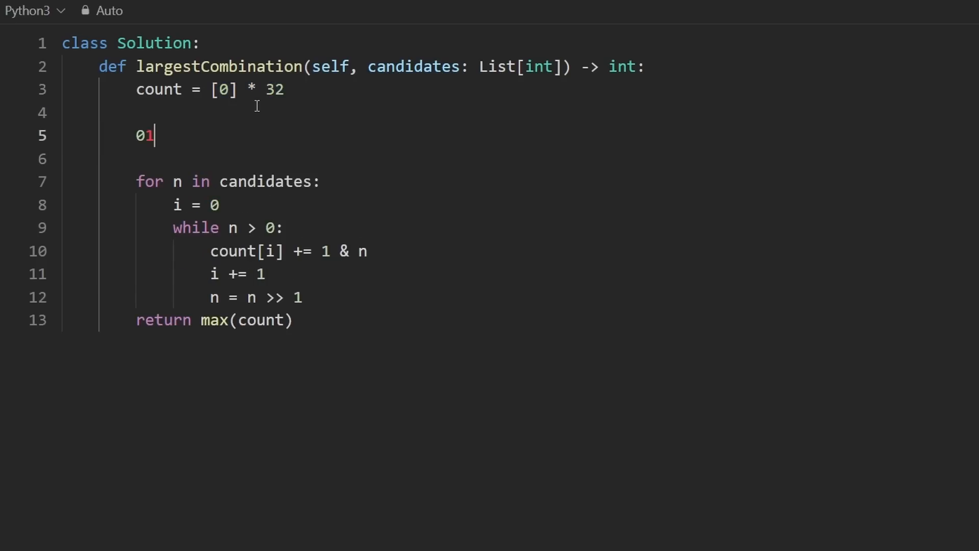
pyautogui.write('101011')
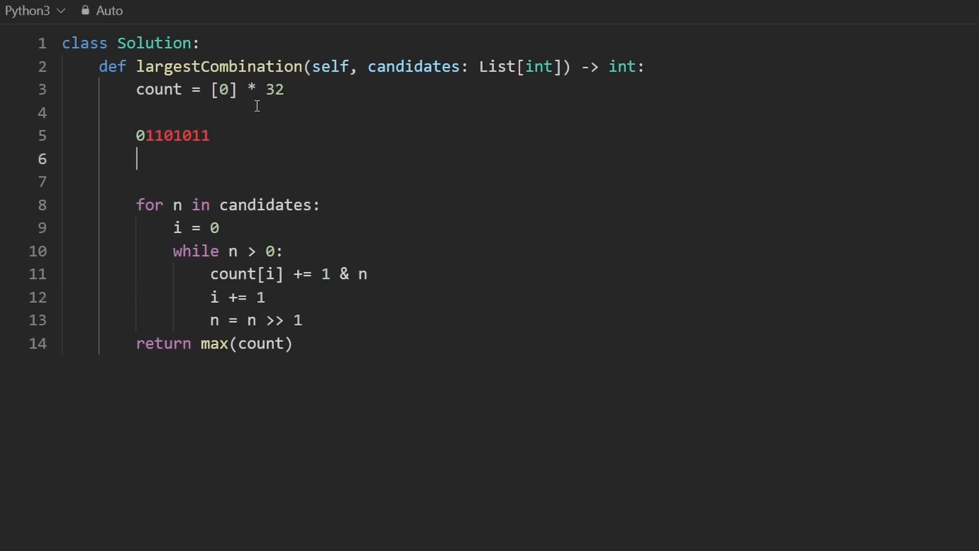
pyautogui.write('11011101')
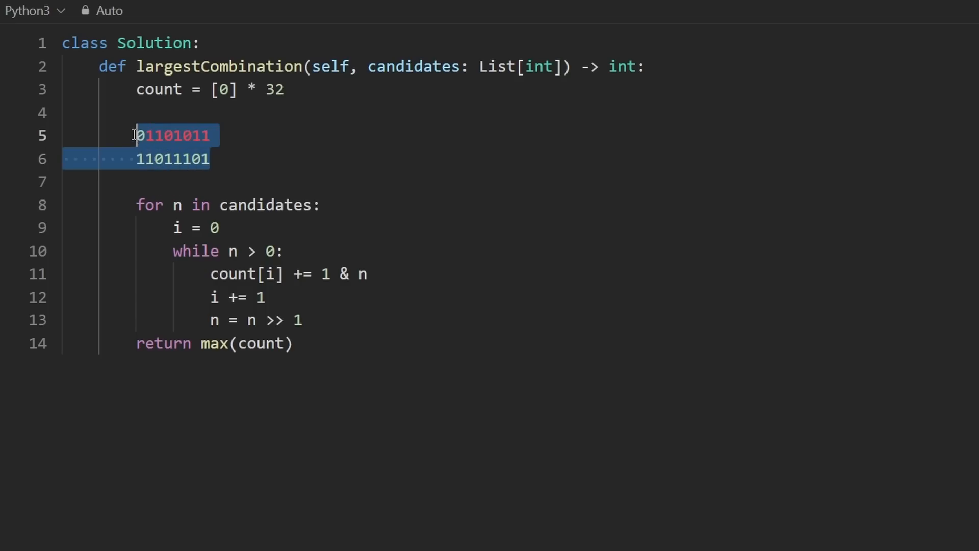
pyautogui.moveTo(304, 95)
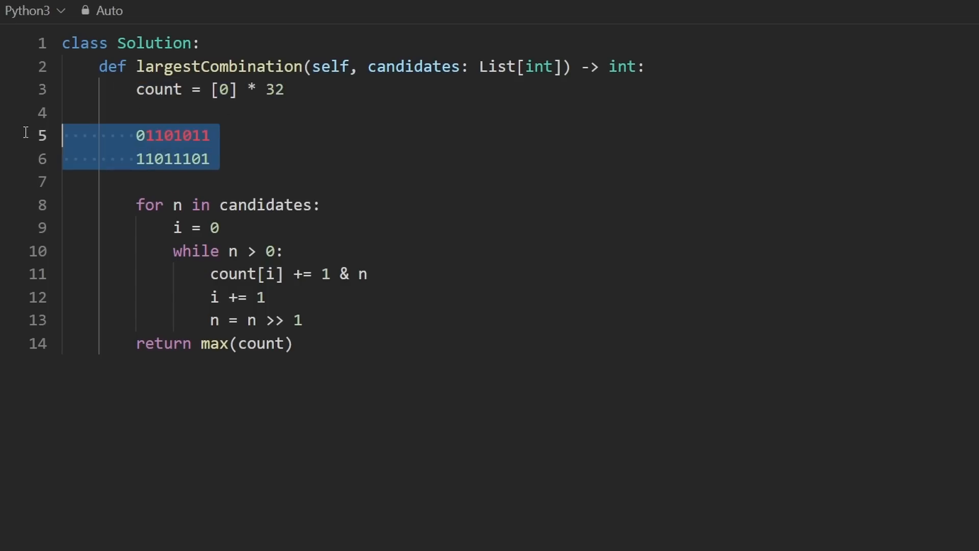
pyautogui.press('Delete')
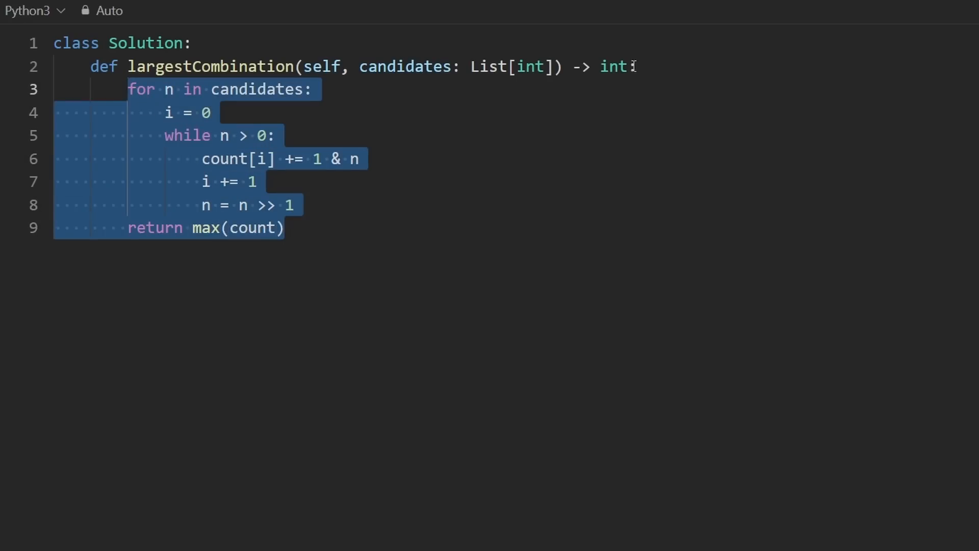
# Step: Loop over 32 bit positions with cnt = 0 and an inner for n in candidates loop
pyautogui.write('for i in range(32):')
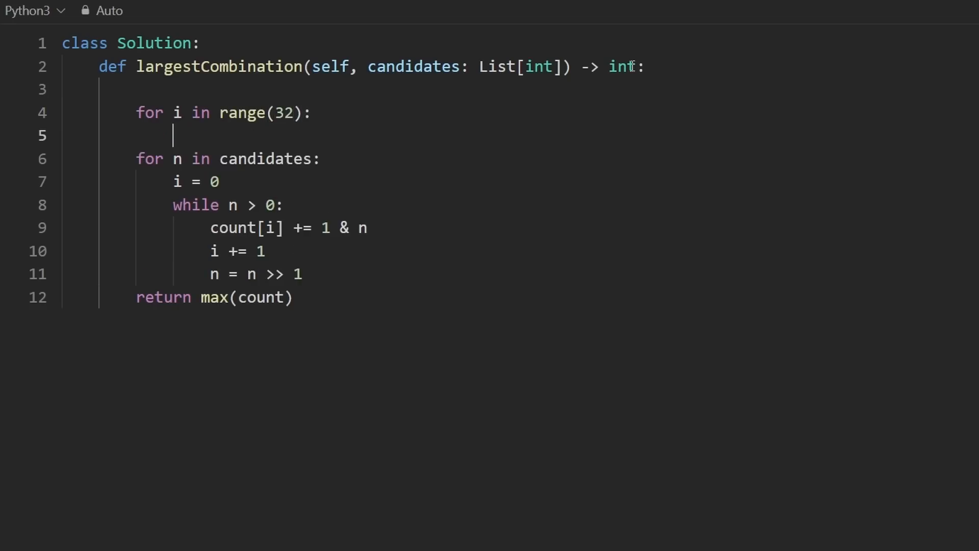
pyautogui.write('c')
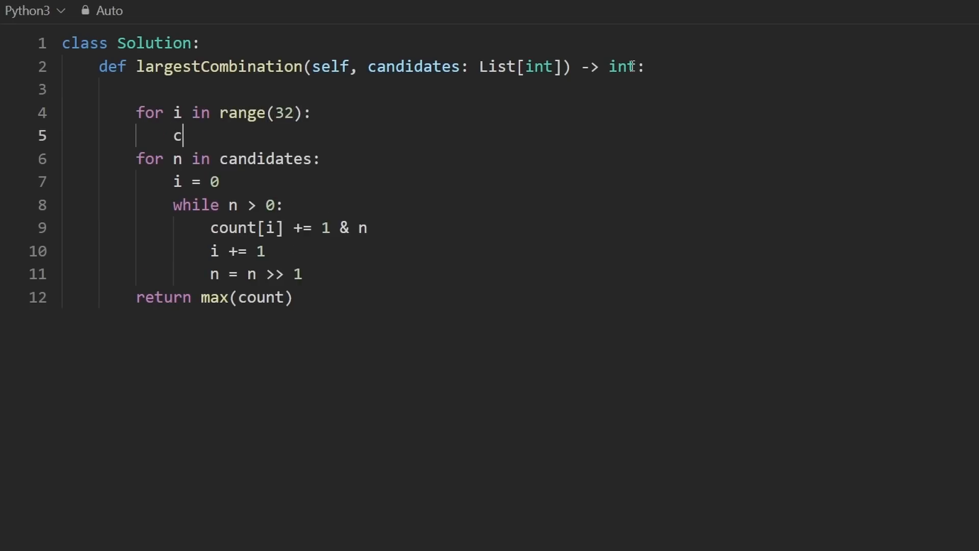
pyautogui.write('nt')
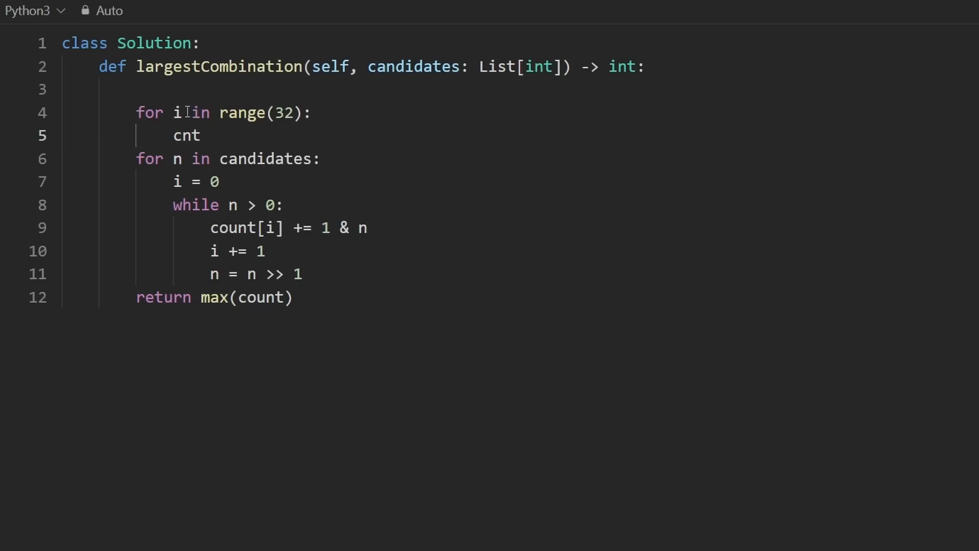
pyautogui.doubleClick(186, 135)
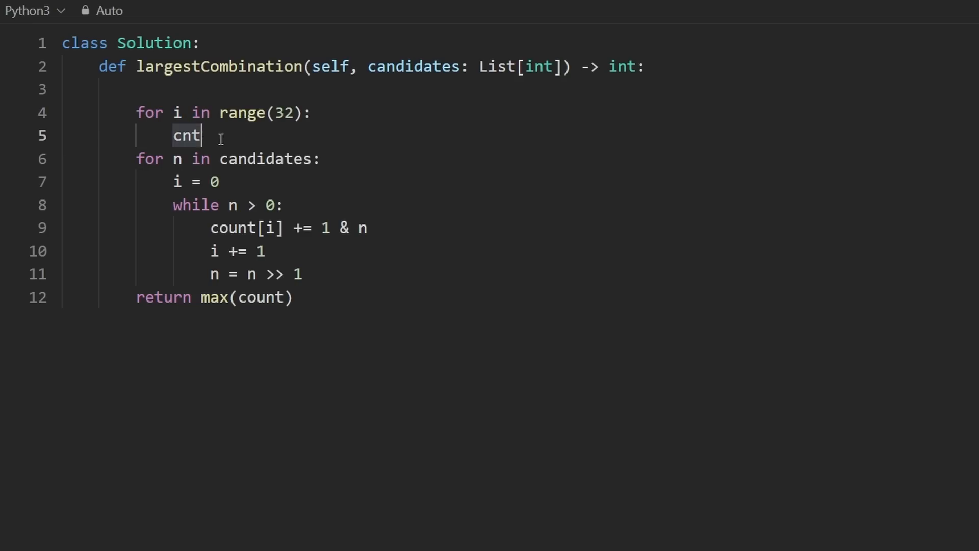
pyautogui.write('= 0')
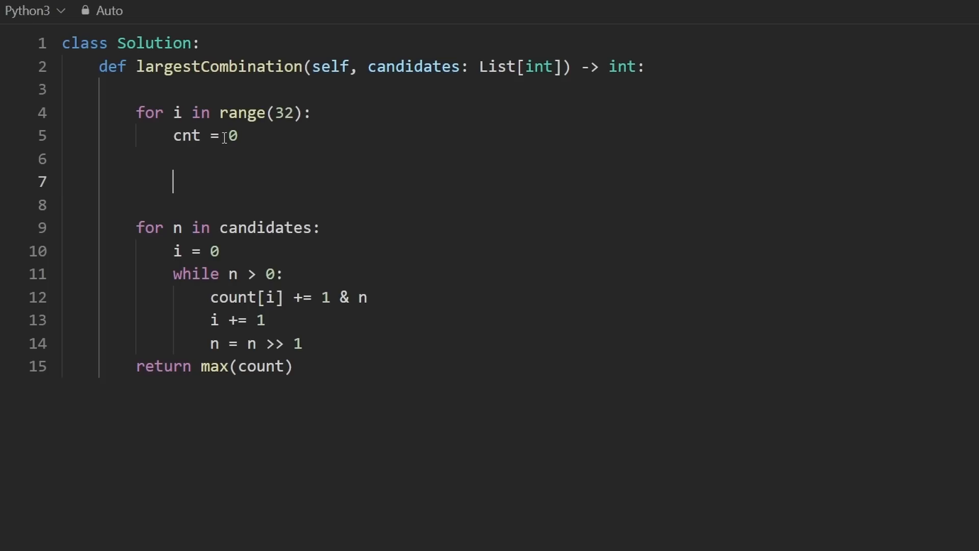
pyautogui.write('for n in n')
pyautogui.write('if')
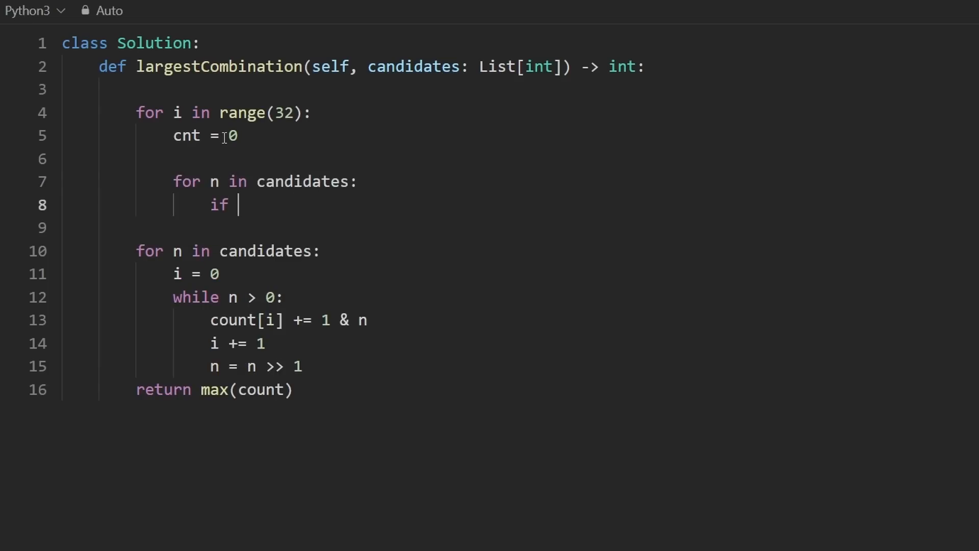
# Step: Make the inner check read if (1 << i) & n: before incrementing cnt
pyautogui.write('1 &')
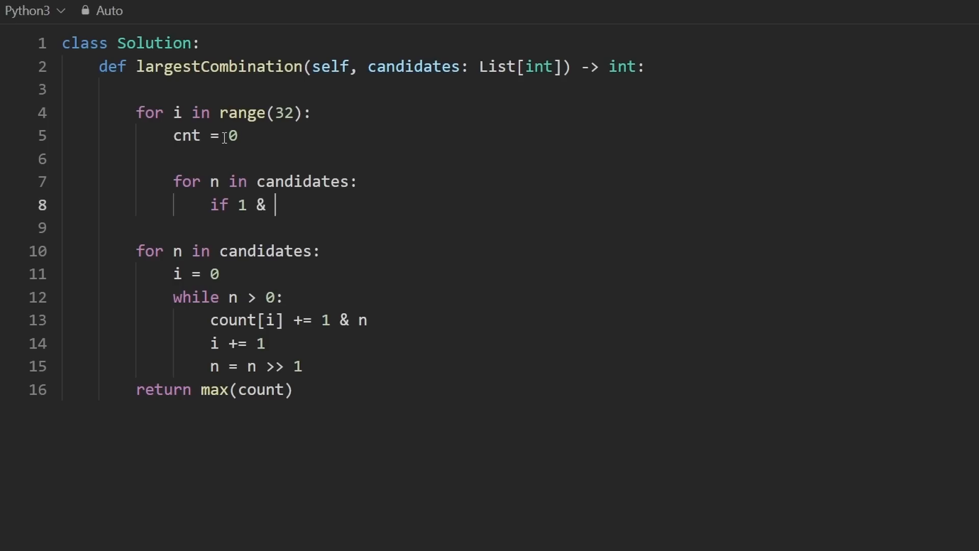
pyautogui.write('n"')
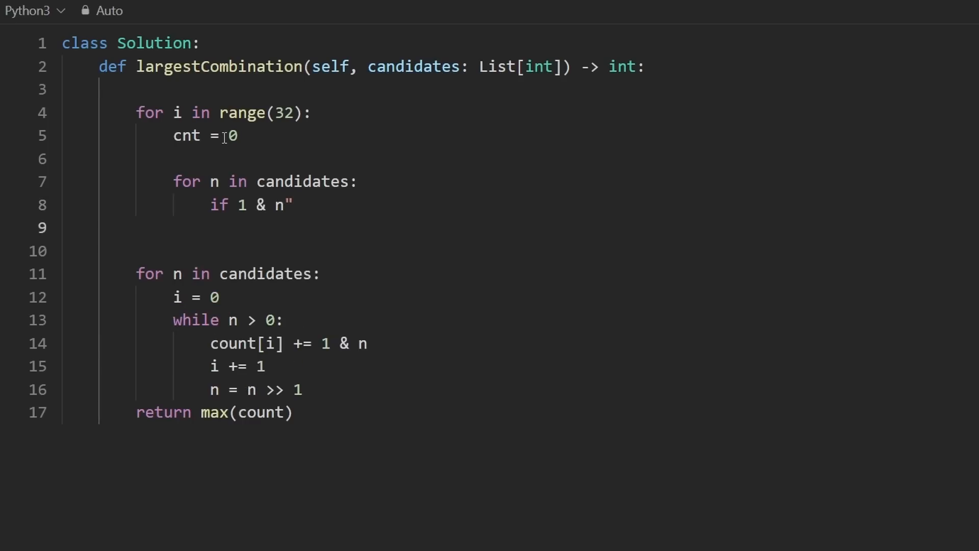
pyautogui.press('Backspace')
pyautogui.write('cnt += 1')
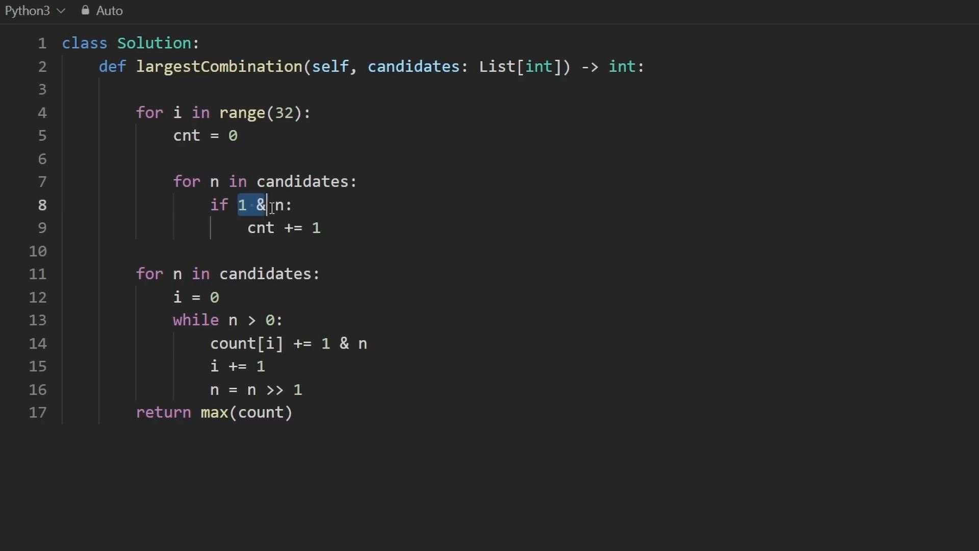
pyautogui.moveTo(256, 205); pyautogui.dragTo(282, 205)
pyautogui.write('<< ')
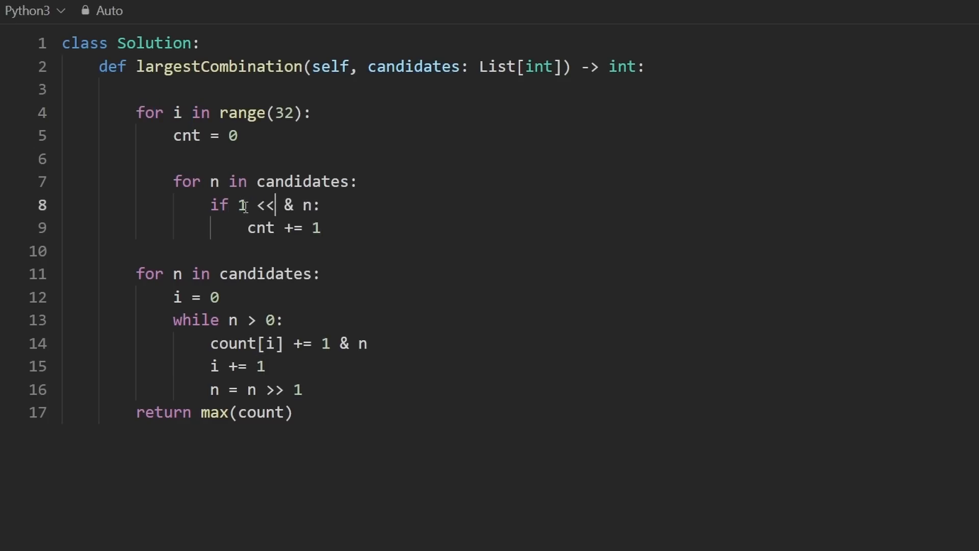
pyautogui.write('i)')
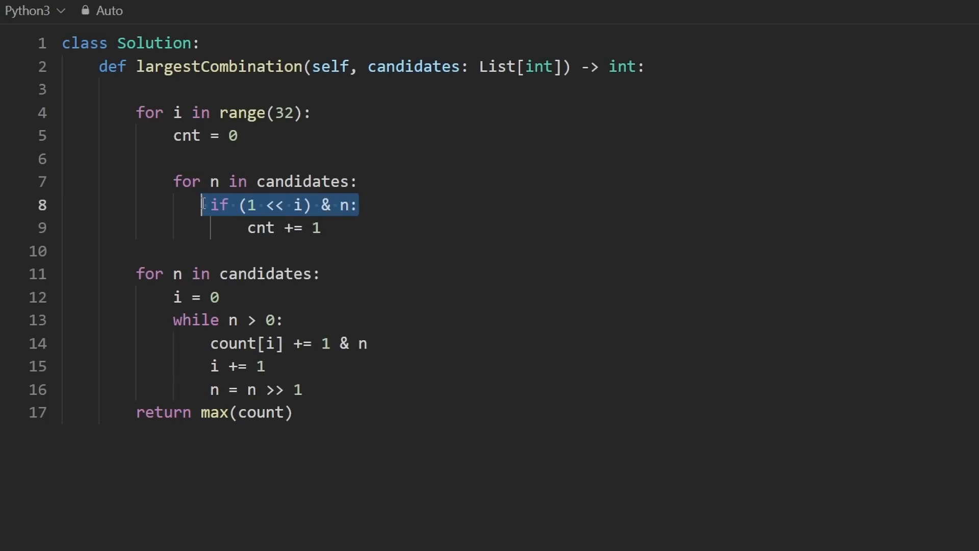
# Step: Rewrite the increment as cnt += 1 if (1 << i) & n else 0 on one line
pyautogui.moveTo(358, 204); pyautogui.dragTo(321, 227)
pyautogui.write(' if')
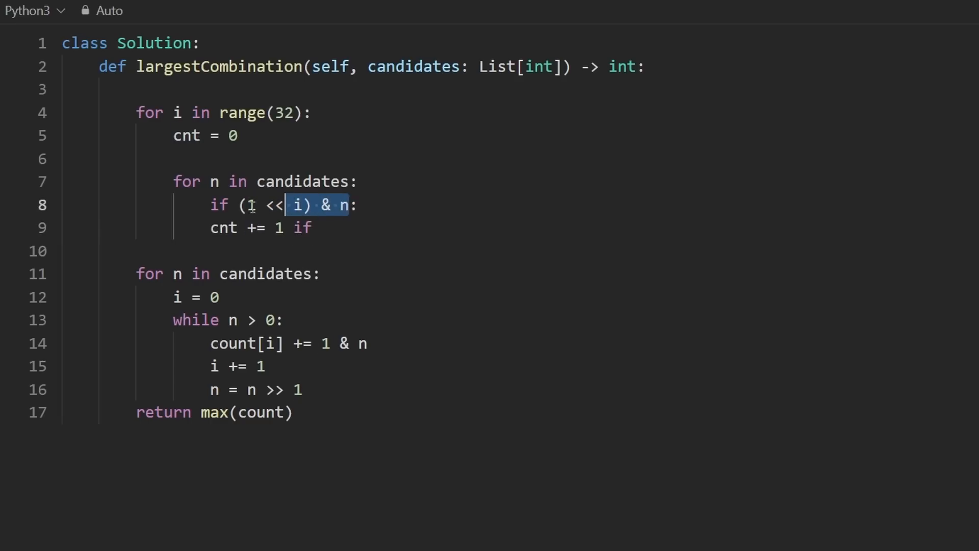
pyautogui.write('(1 << i) & n else 0')
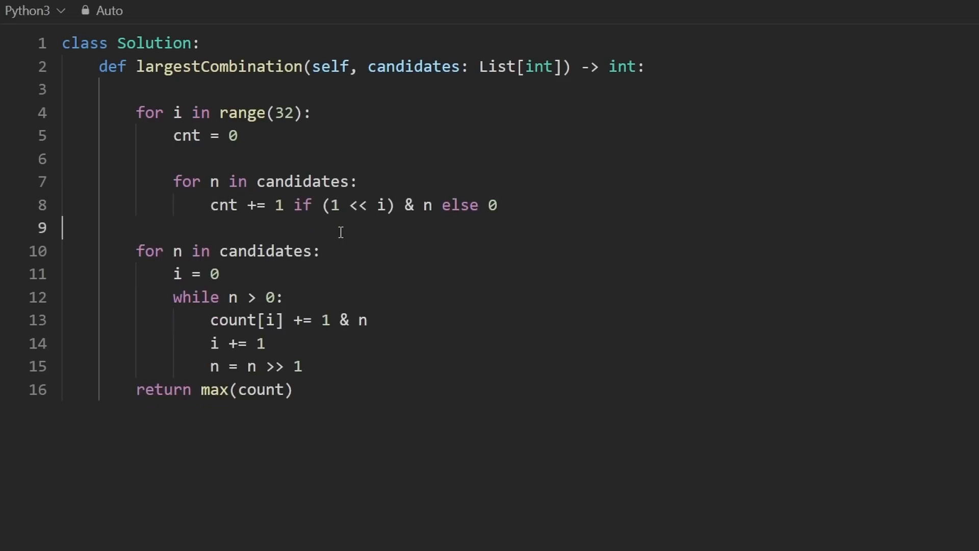
pyautogui.press('enter')
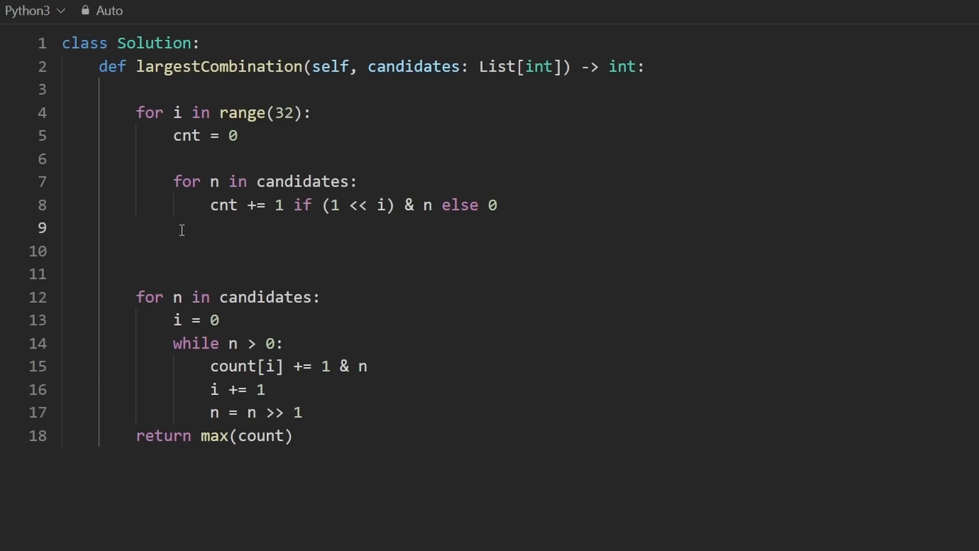
# Step: Add res = 0 above the loop and res = max(res, cnt) after the inner loop
pyautogui.doubleClick(186, 136)
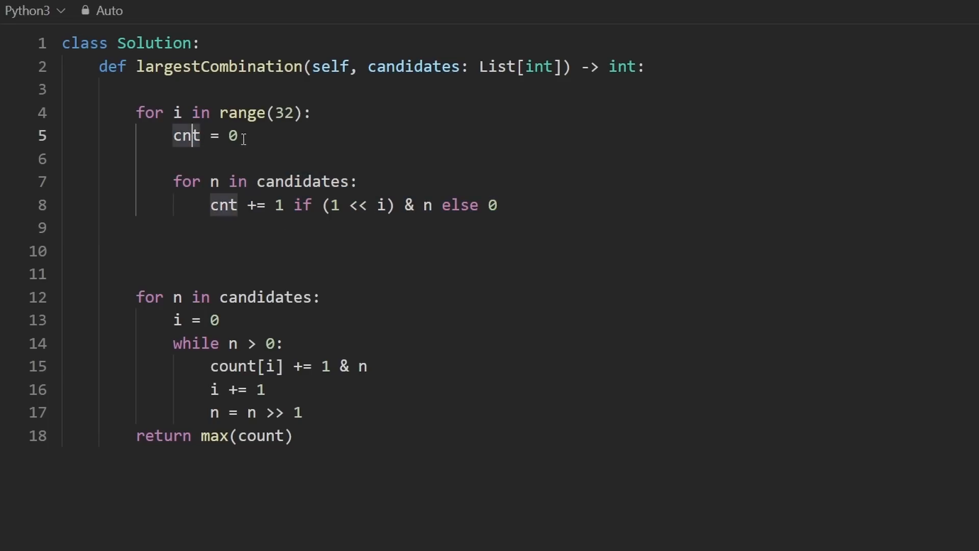
pyautogui.doubleClick(177, 114)
pyautogui.write('res =')
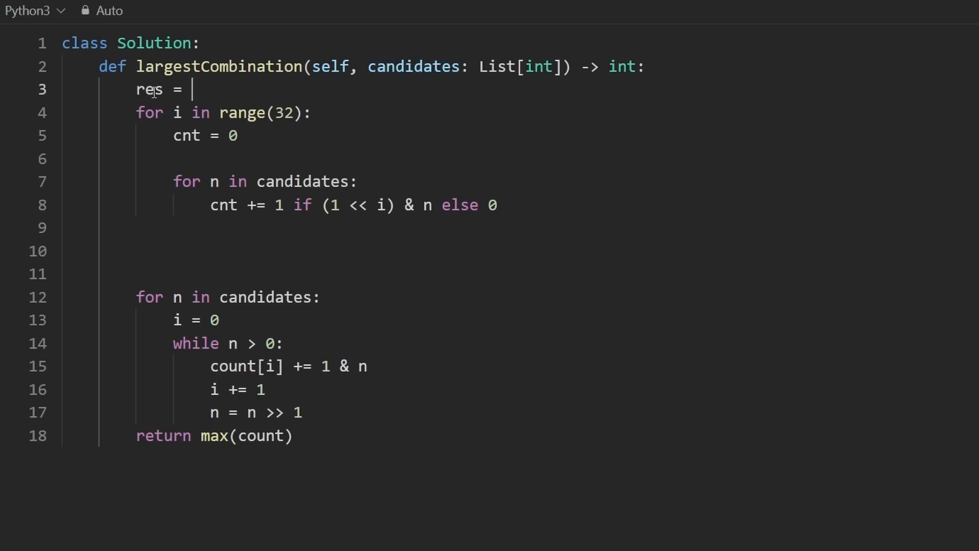
pyautogui.write('0')
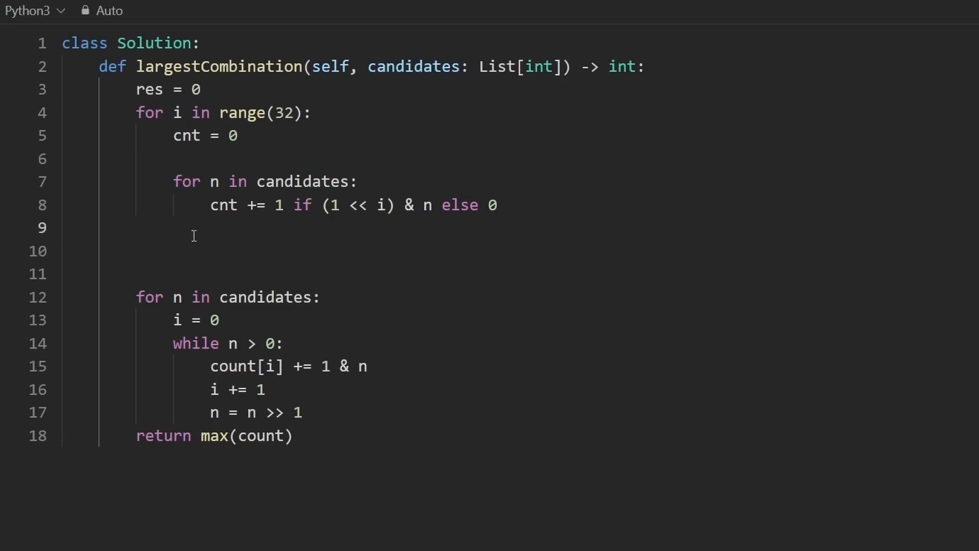
pyautogui.write('res = max(')
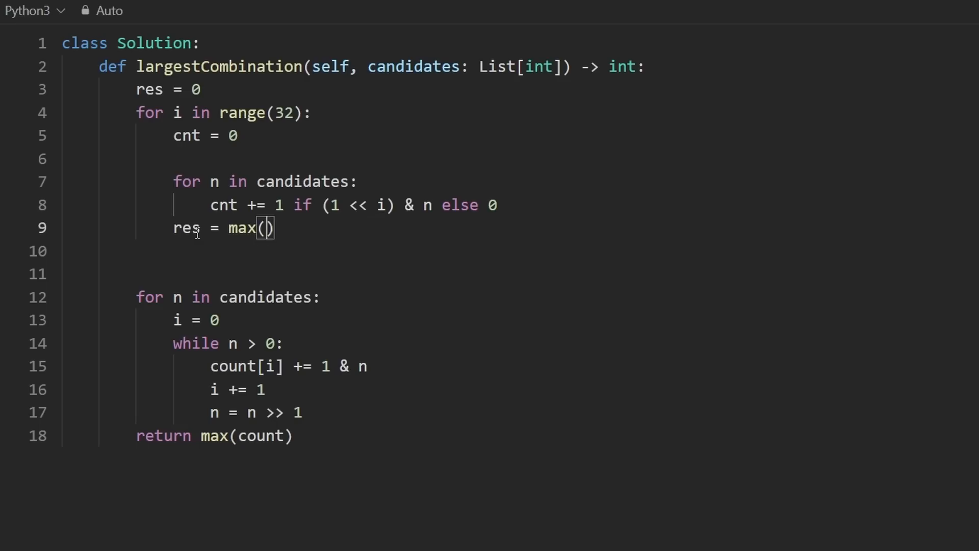
pyautogui.write('res, cnt')
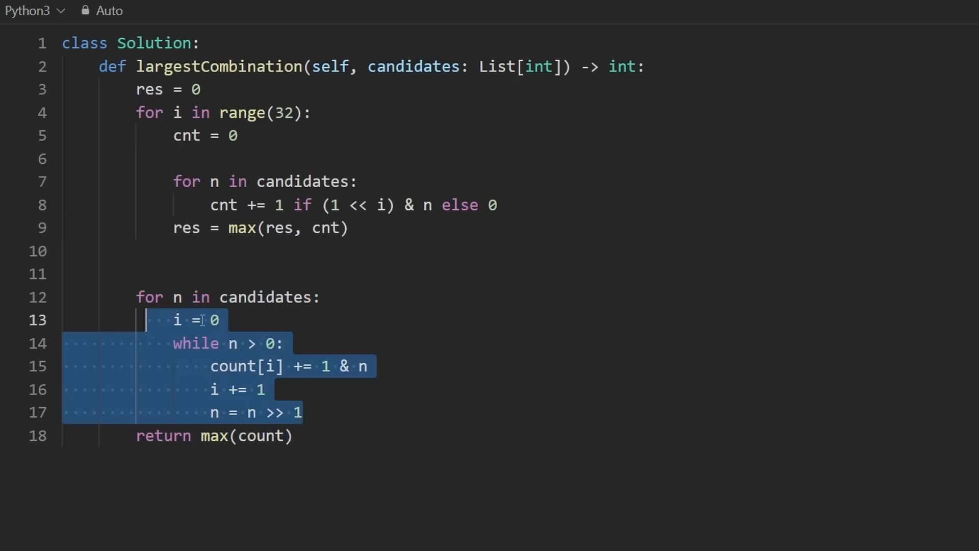
# Step: Drop the old while-loop block and return res
pyautogui.click(380, 251)
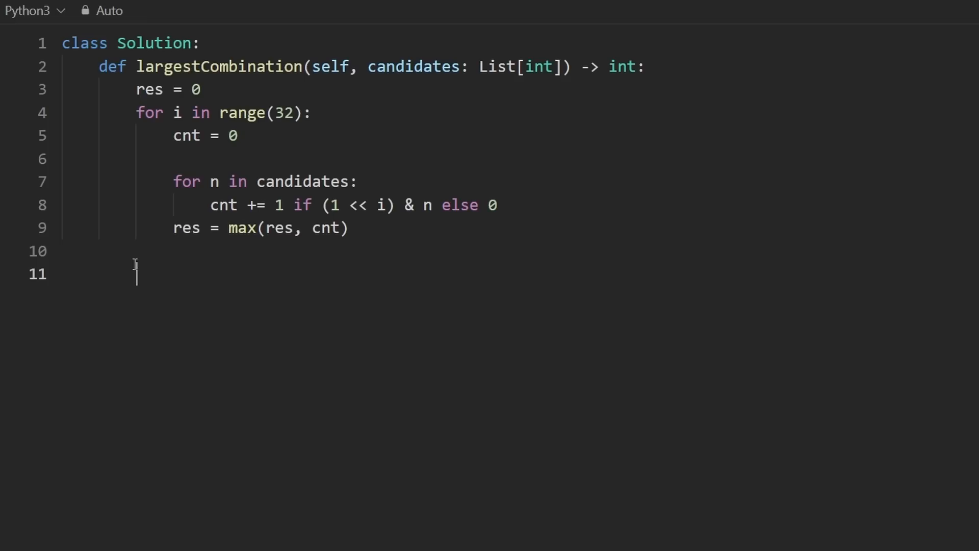
pyautogui.write('return res')
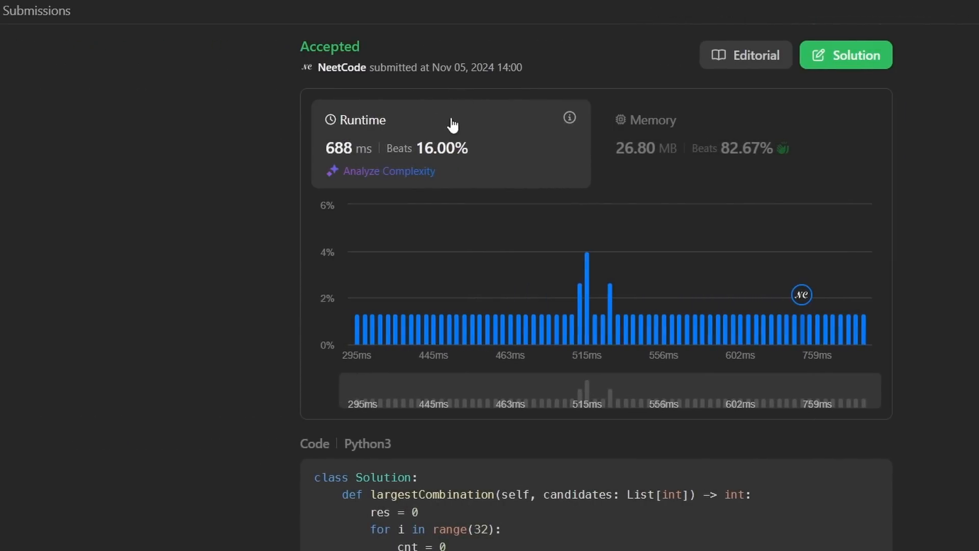
pyautogui.moveTo(438, 123)
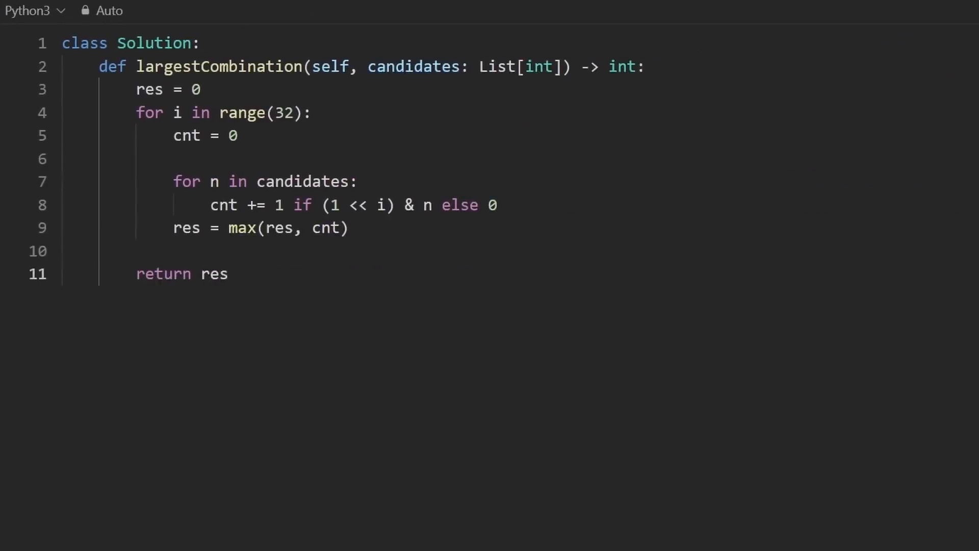
# Step: Highlight the whole solution and the method signature to review it
pyautogui.moveTo(99, 67); pyautogui.dragTo(228, 273)
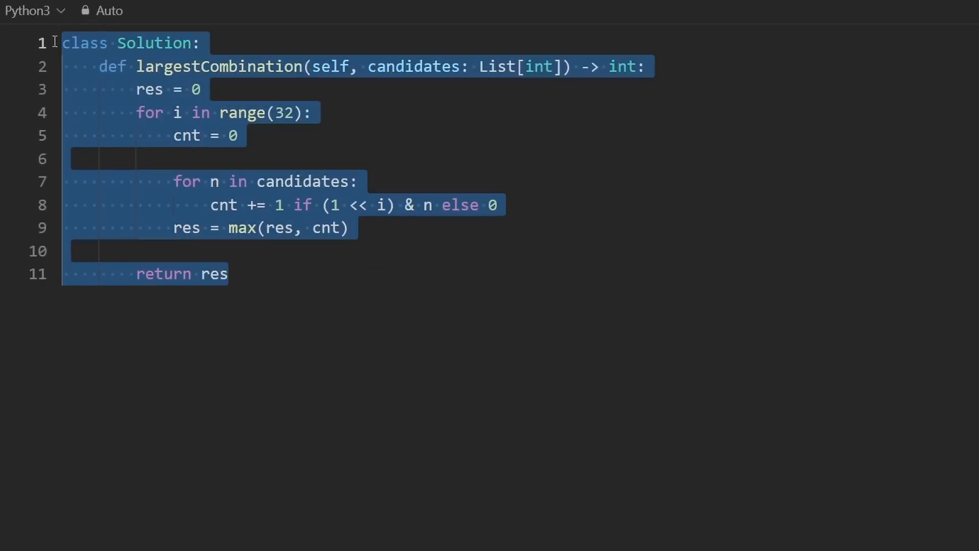
pyautogui.doubleClick(414, 68)
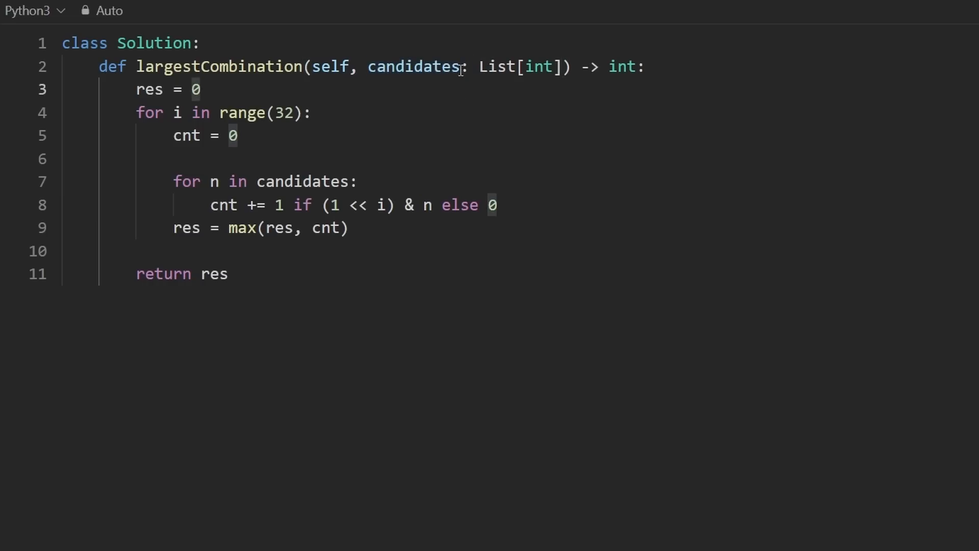
pyautogui.doubleClick(411, 67)
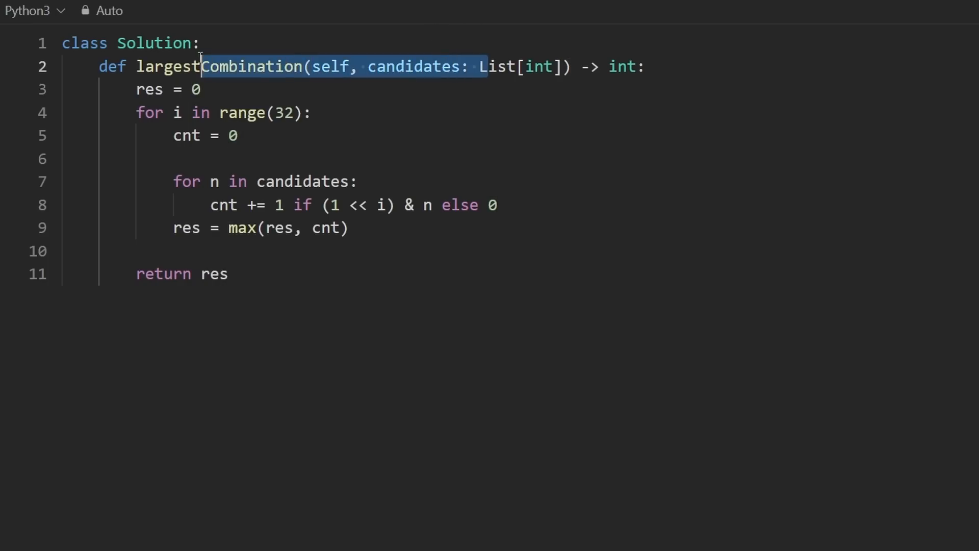
pyautogui.moveTo(253, 275)
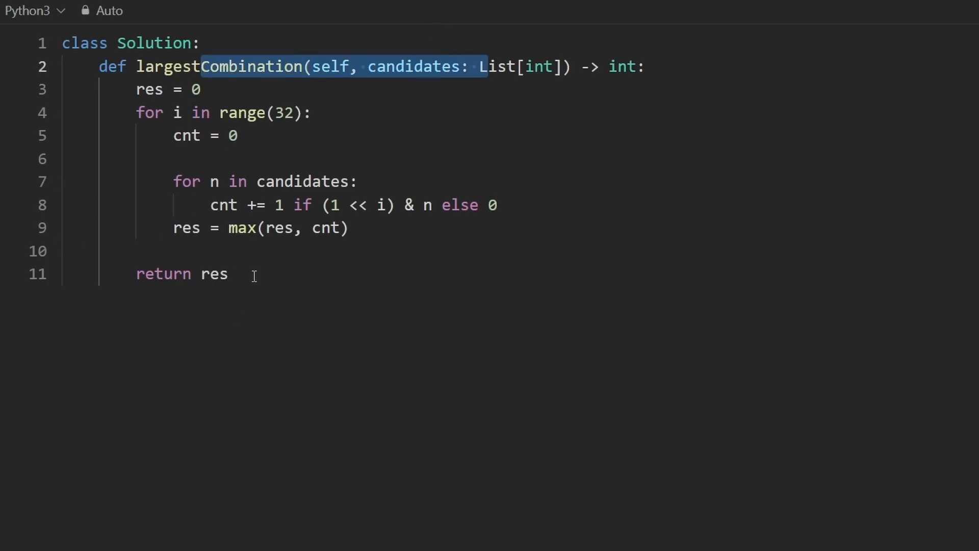
# Step: Add a '# CPU Caching' comment below return res
pyautogui.click(215, 273)
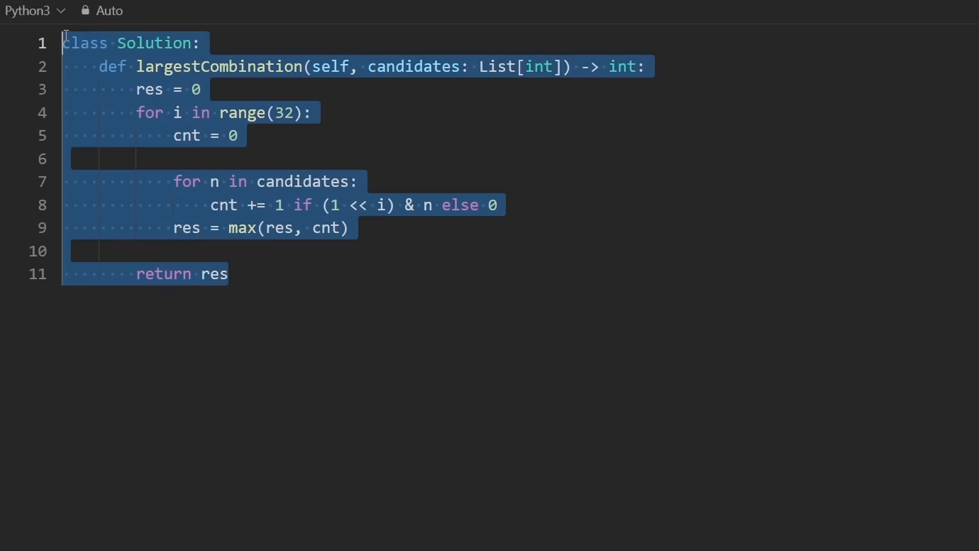
pyautogui.click(231, 274)
pyautogui.write('# CPU Cac')
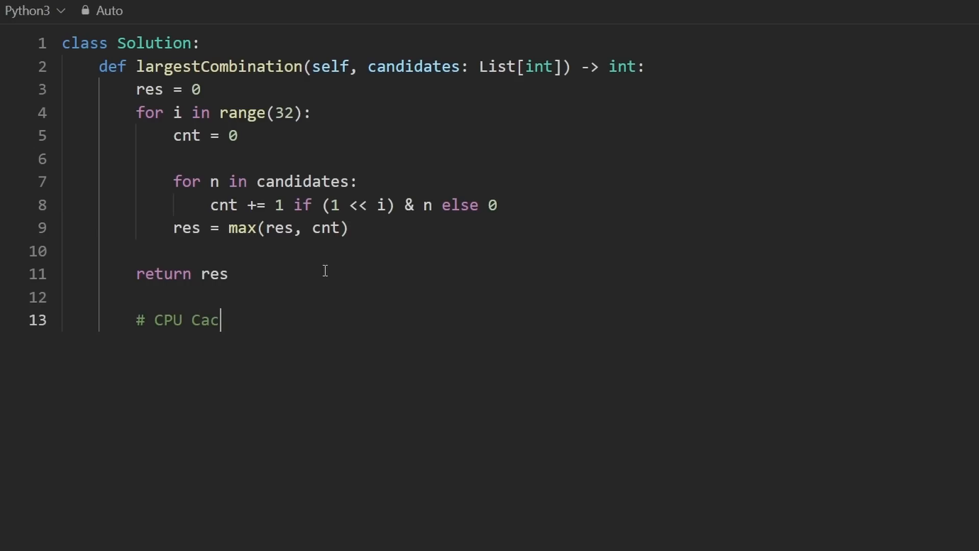
pyautogui.write('hing')
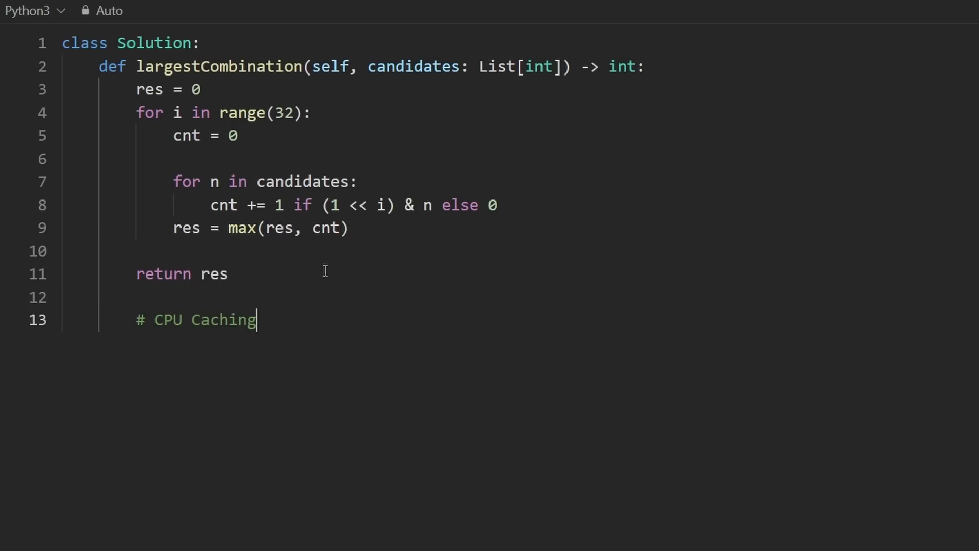